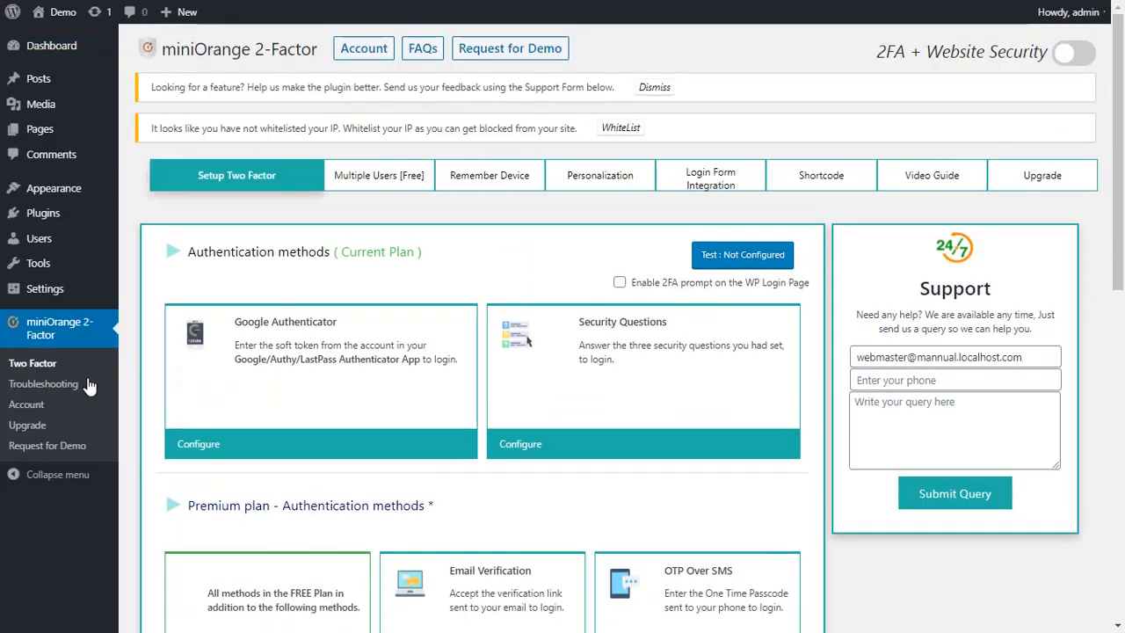
click(643, 378)
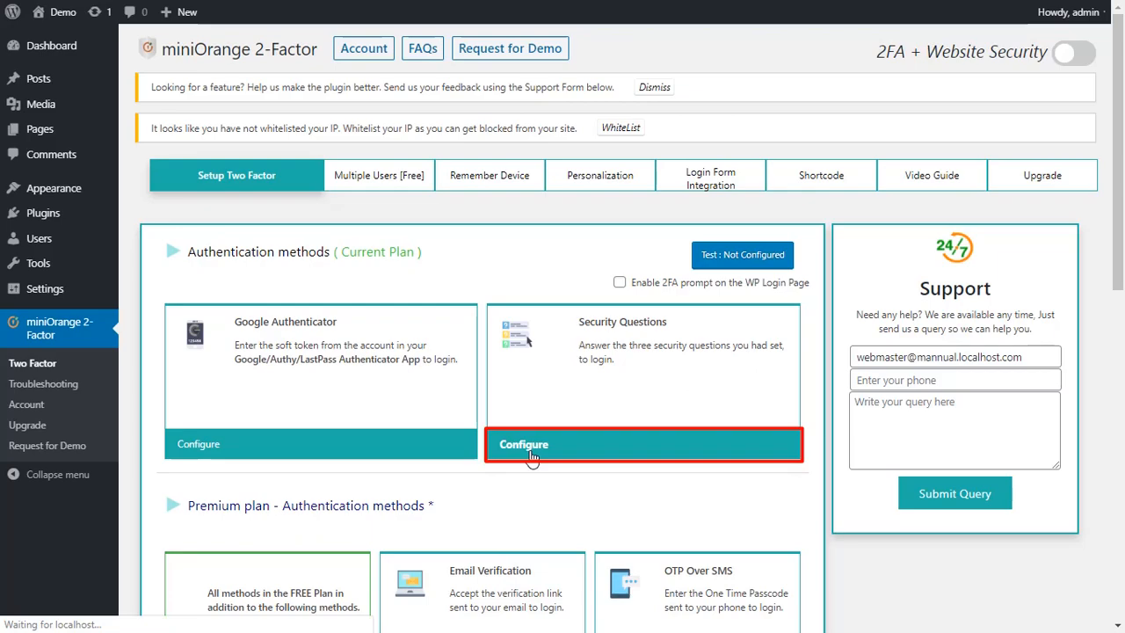
click(524, 444)
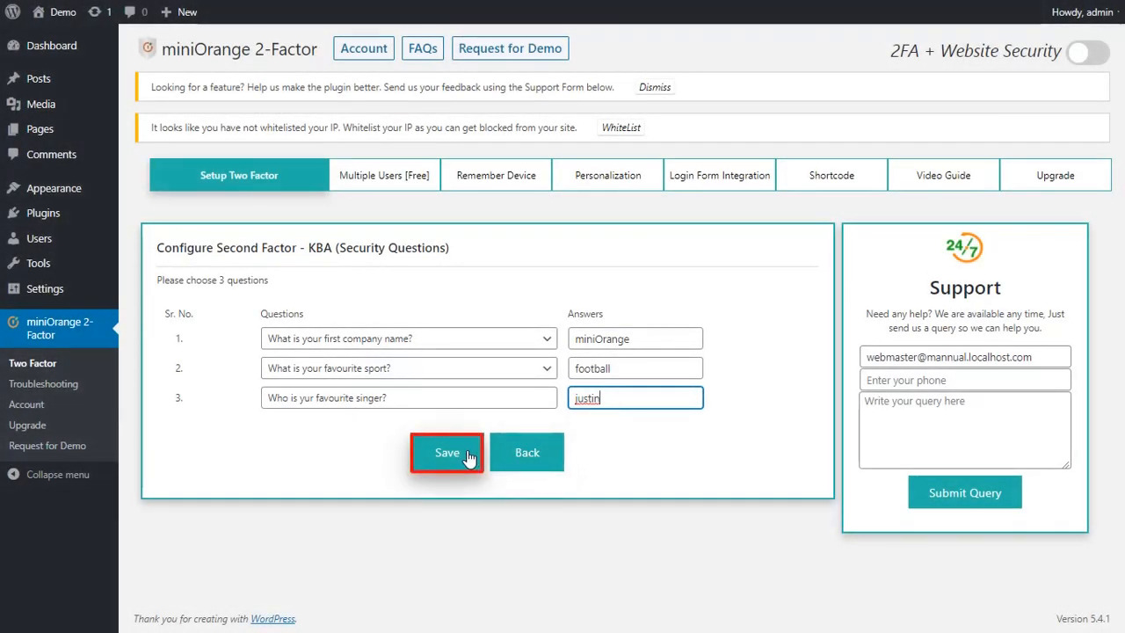
click(447, 452)
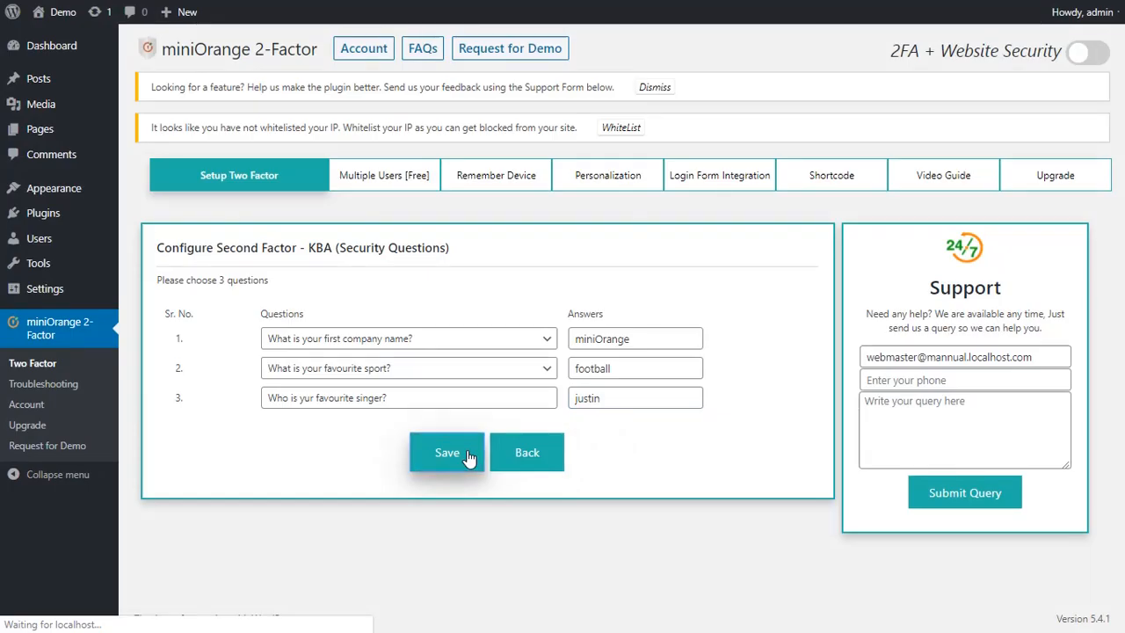
click(447, 451)
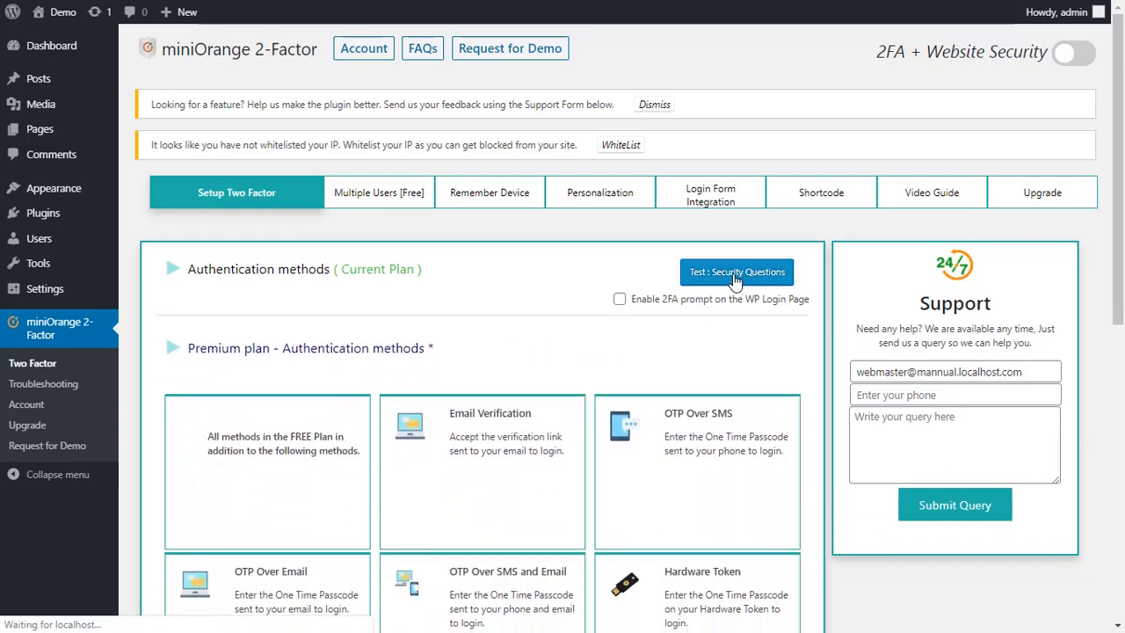
- Test the security questions and validate the answers, then sign out to the login form
click(736, 272)
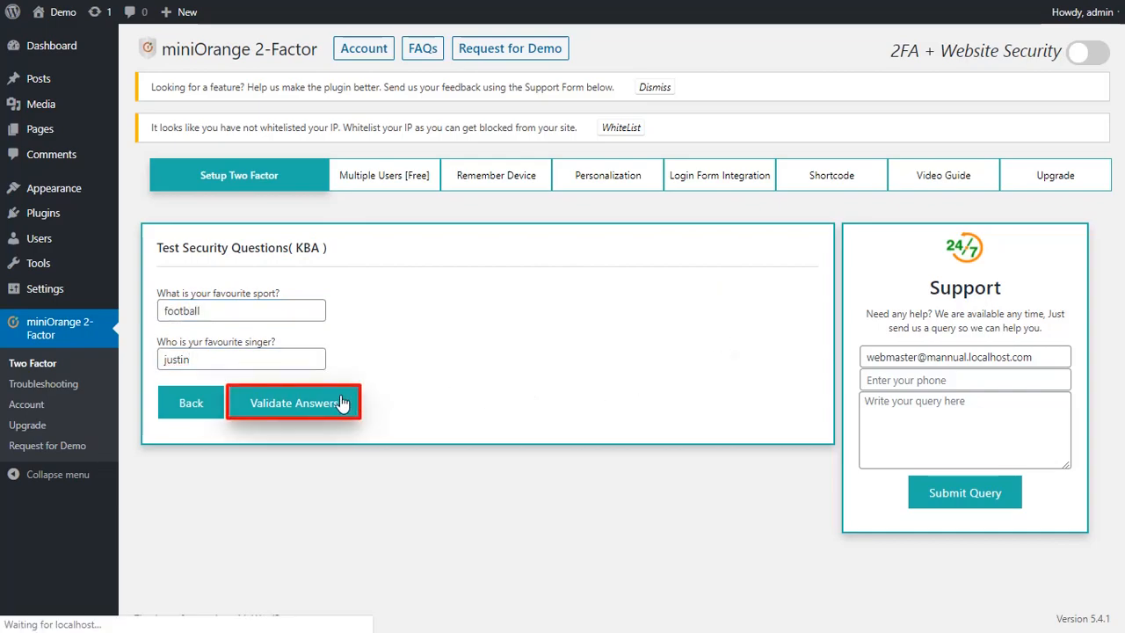
click(294, 403)
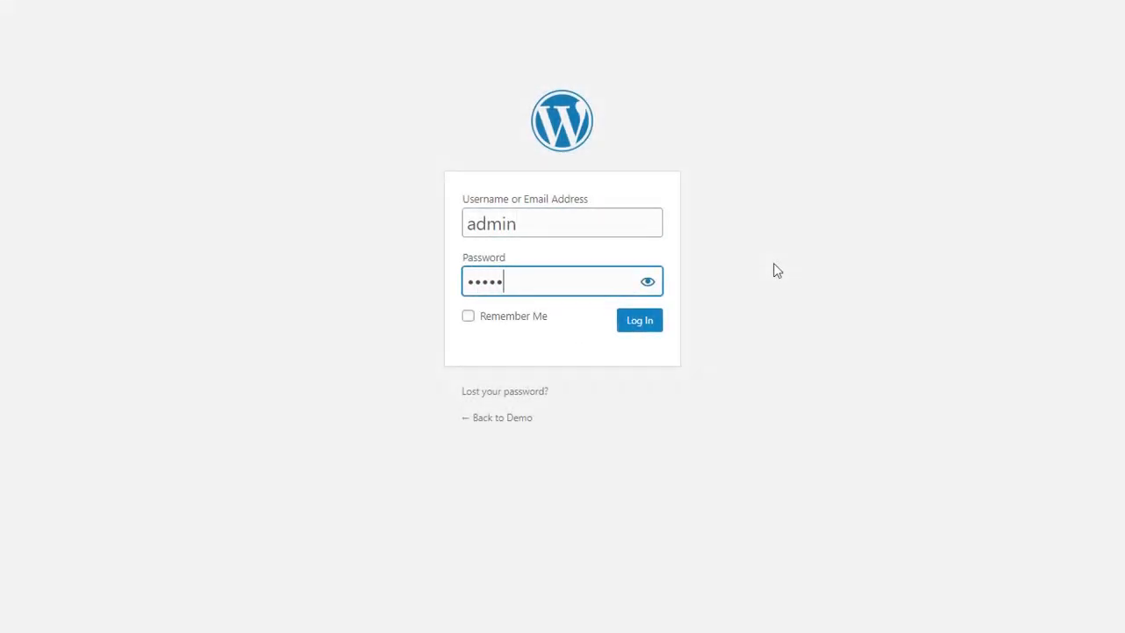
- Log in as admin and answer the security-question popup to reach the Dashboard
click(639, 319)
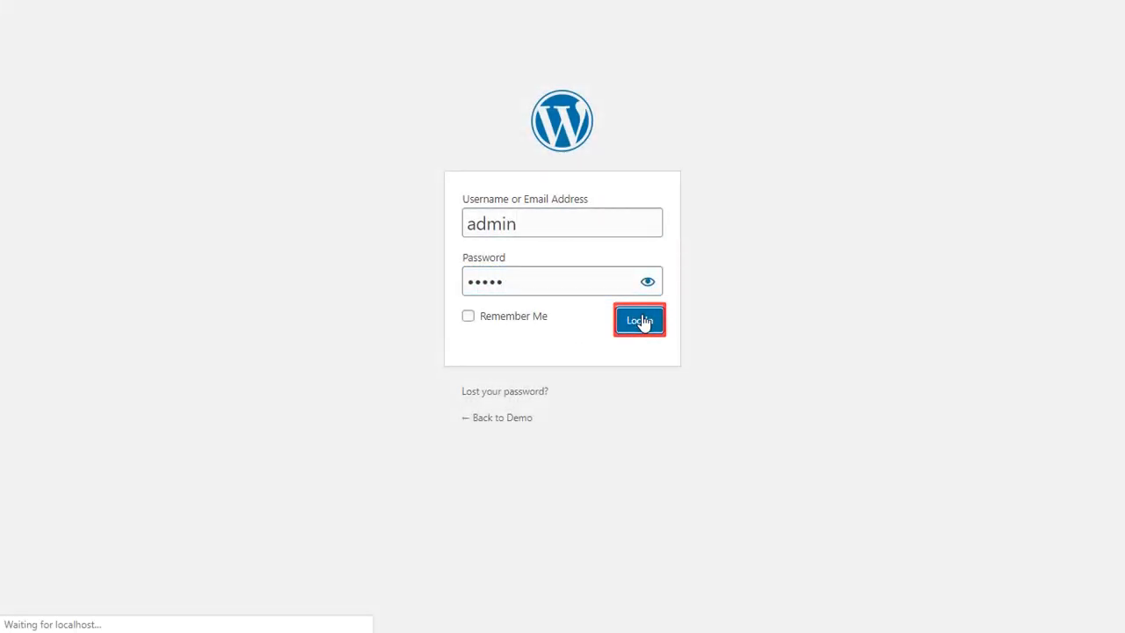
click(639, 319)
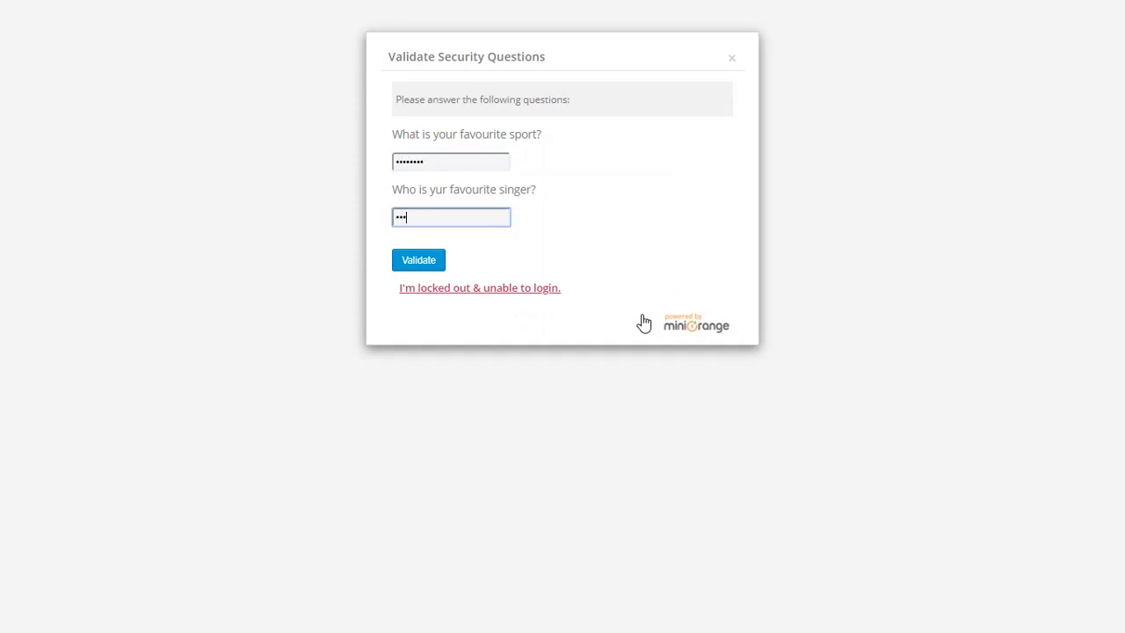
click(419, 259)
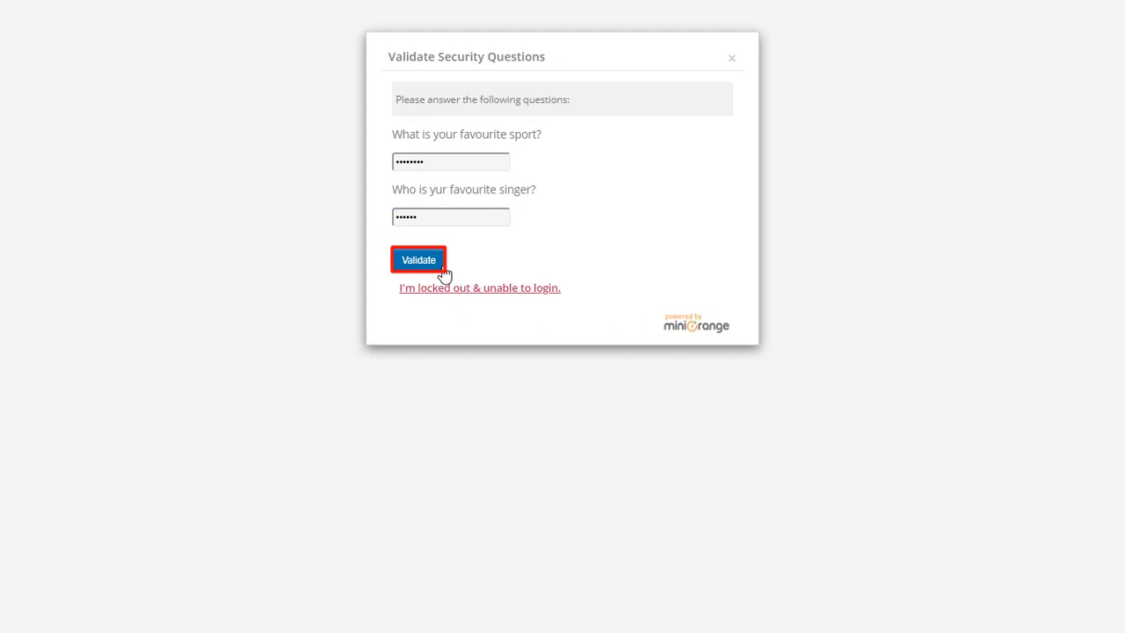
click(417, 260)
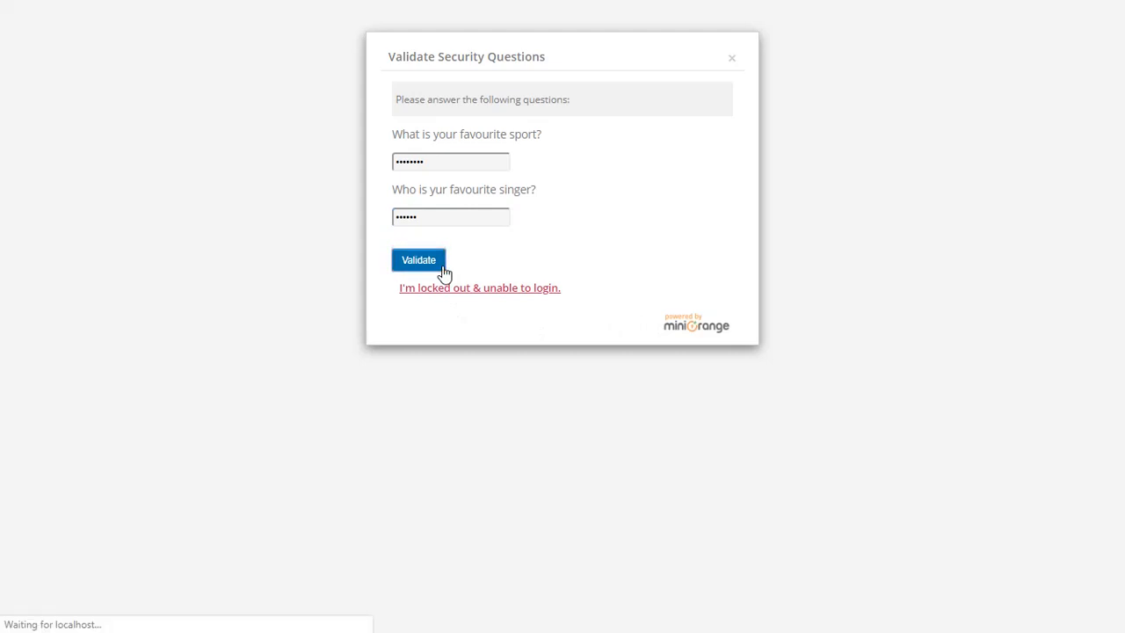
click(418, 259)
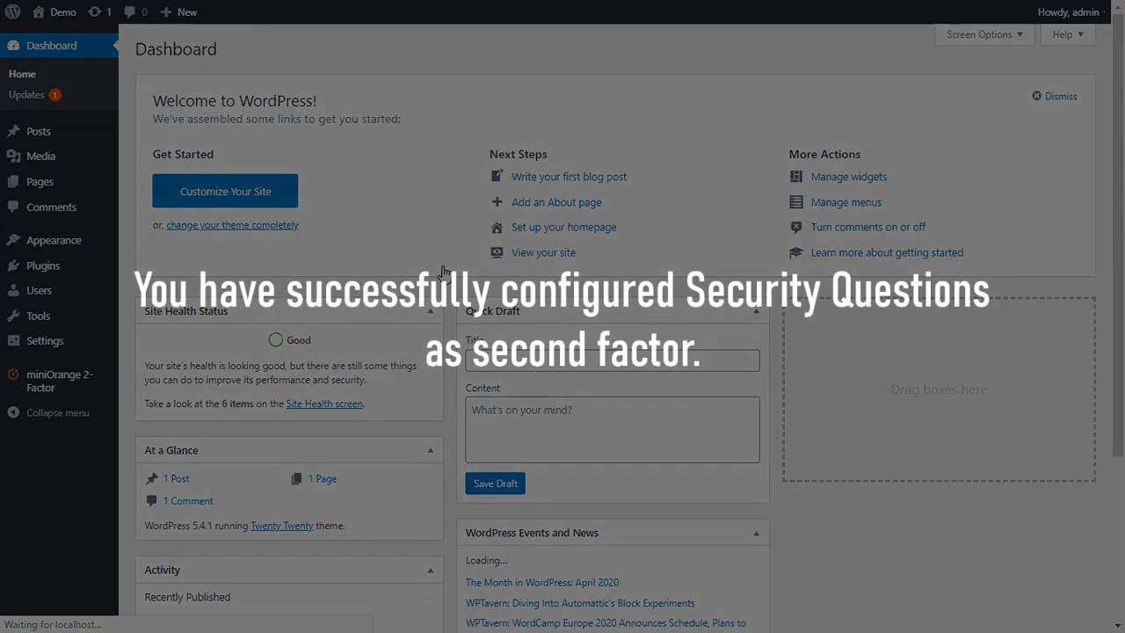